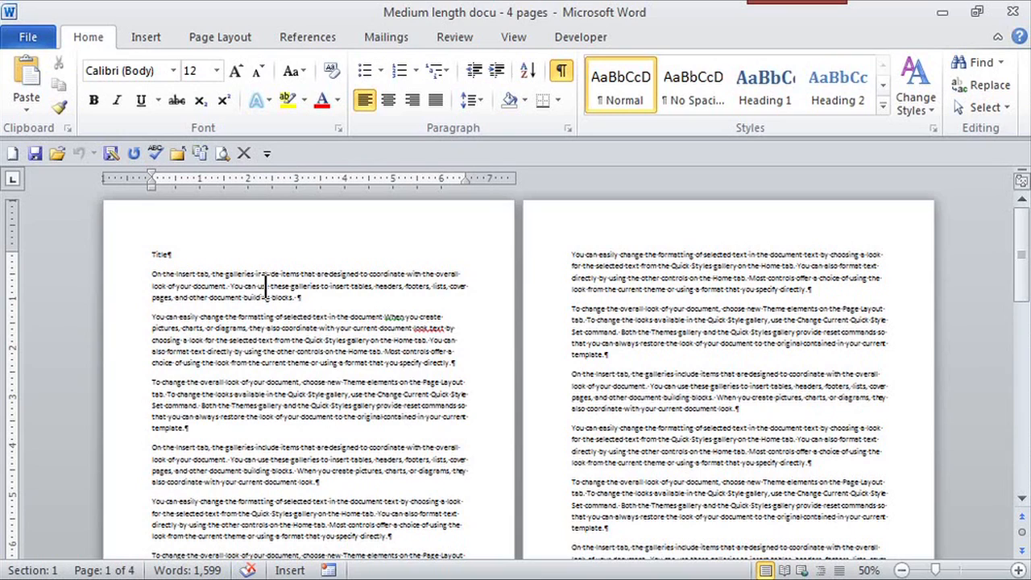
mouse_move(230, 381)
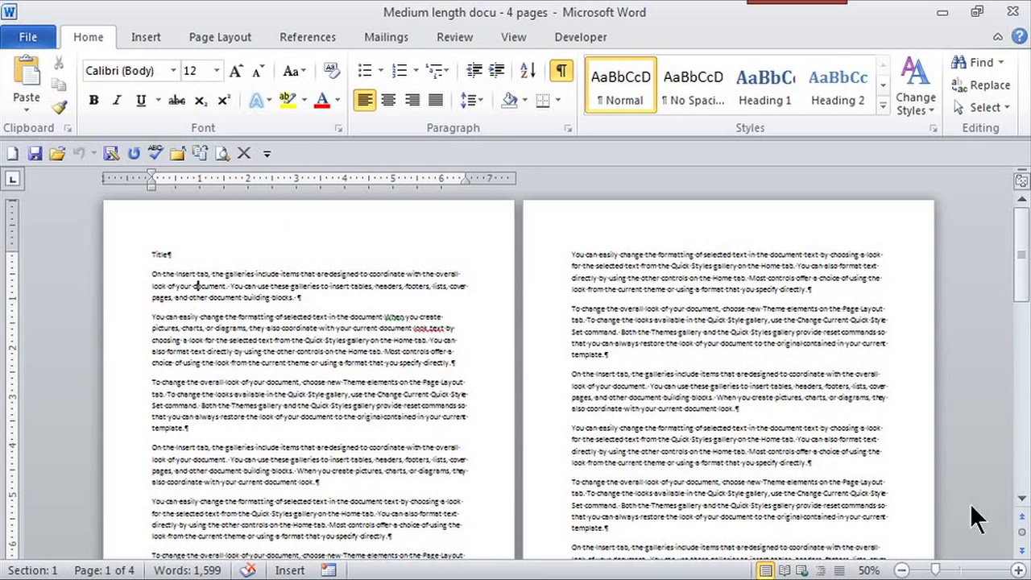
Zoom the view out to 30% so three pages appear side by side.
left_click(902, 571)
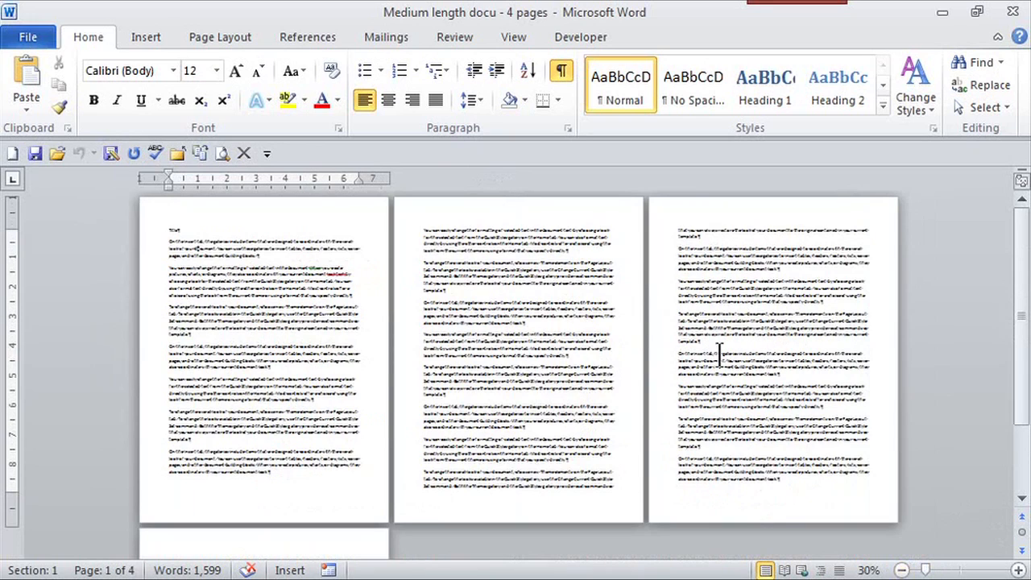
mouse_move(449, 360)
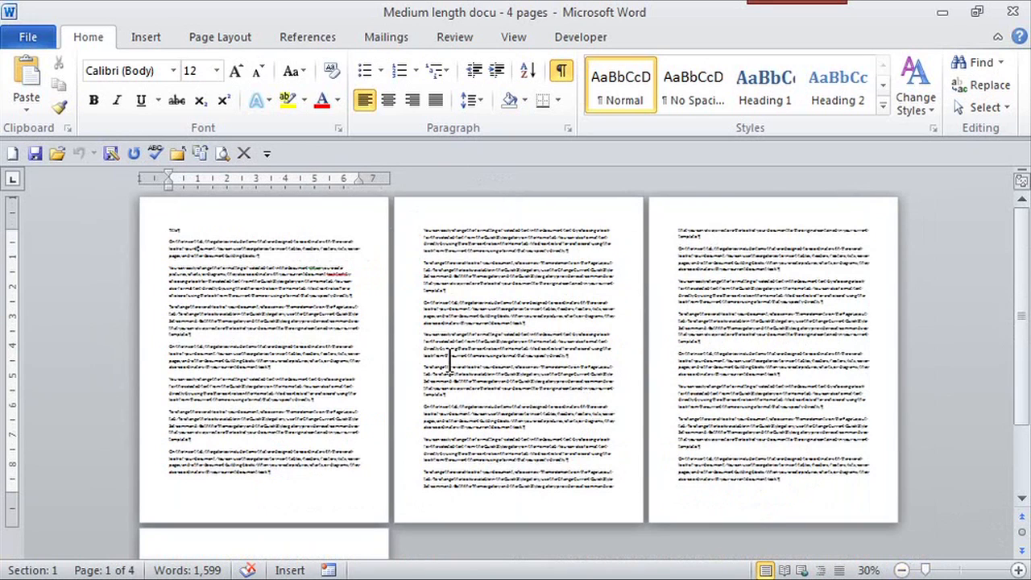
mouse_move(149, 278)
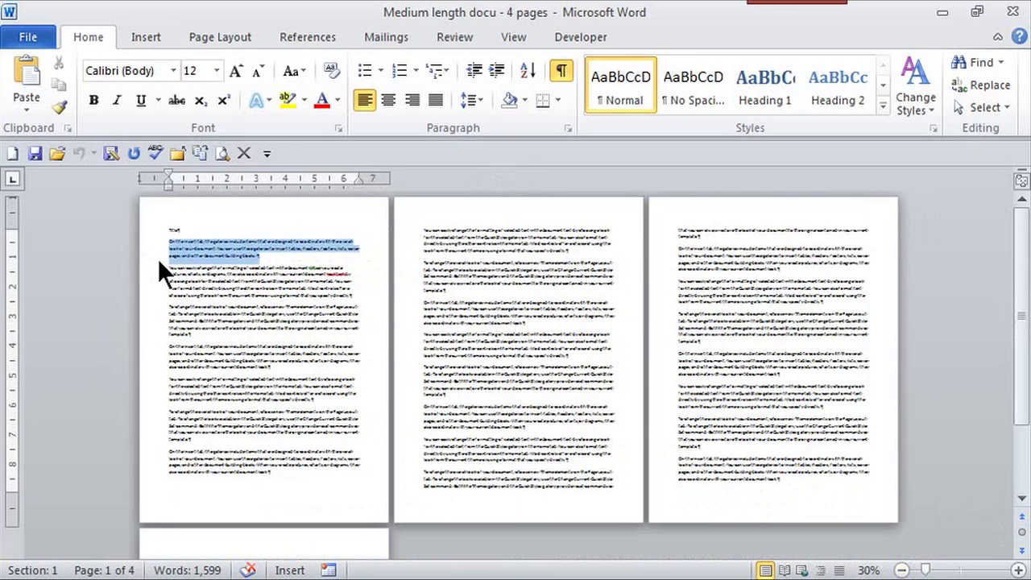
Select the 754-word passage from page 1's second paragraph to mid-page 2.
left_click(216, 293)
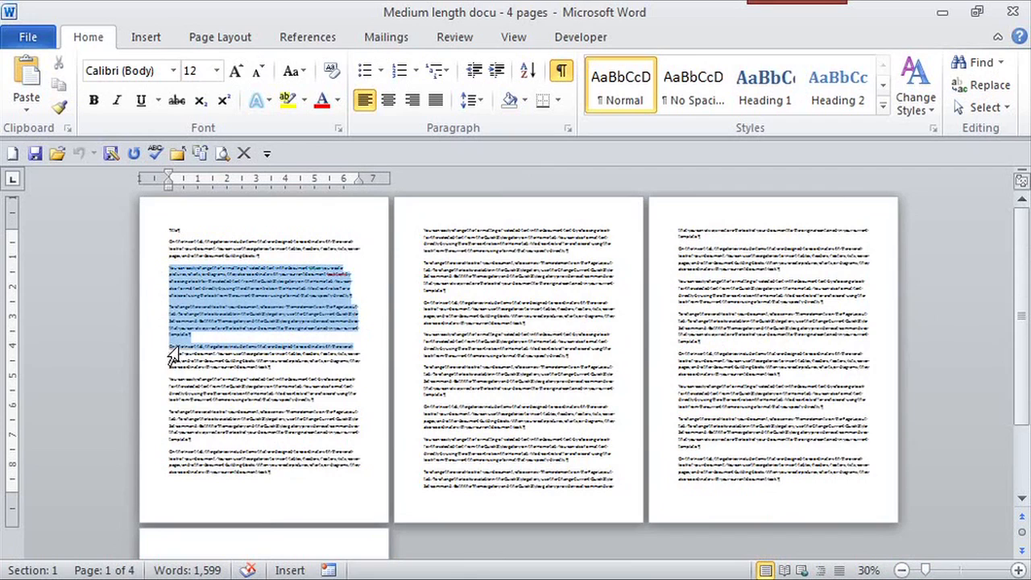
left_click_drag(172, 357, 496, 431)
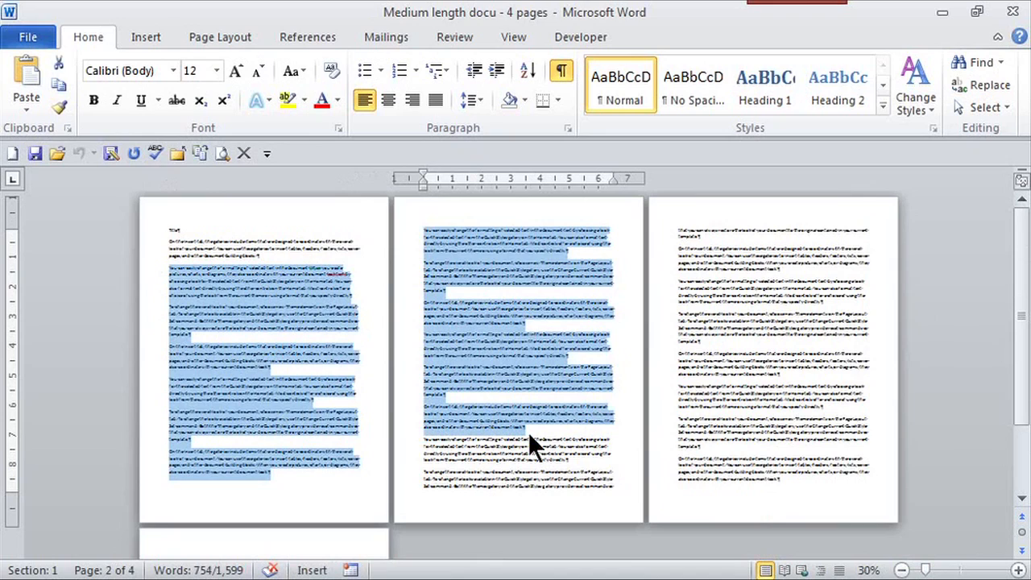
mouse_move(428, 232)
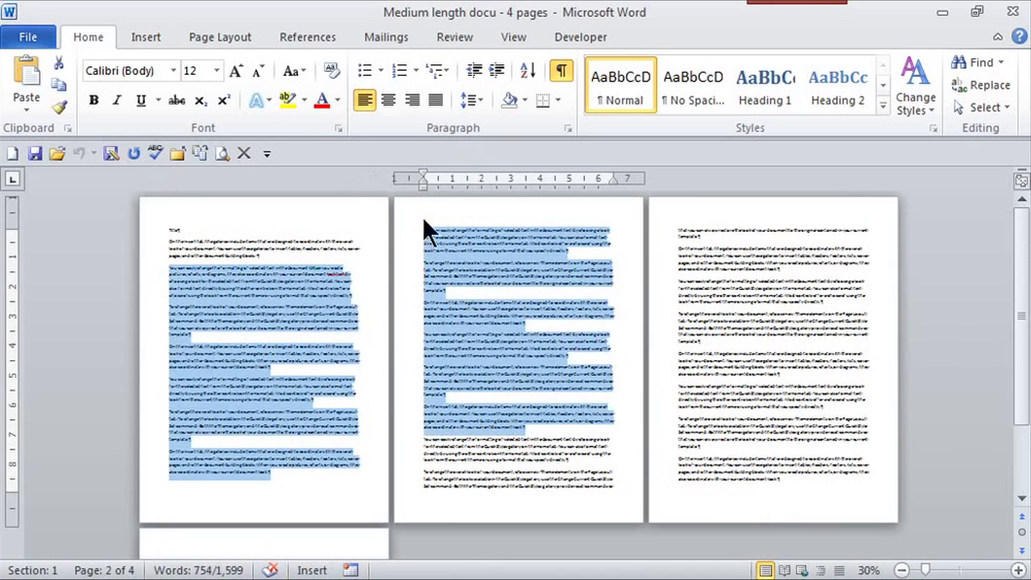
mouse_move(219, 37)
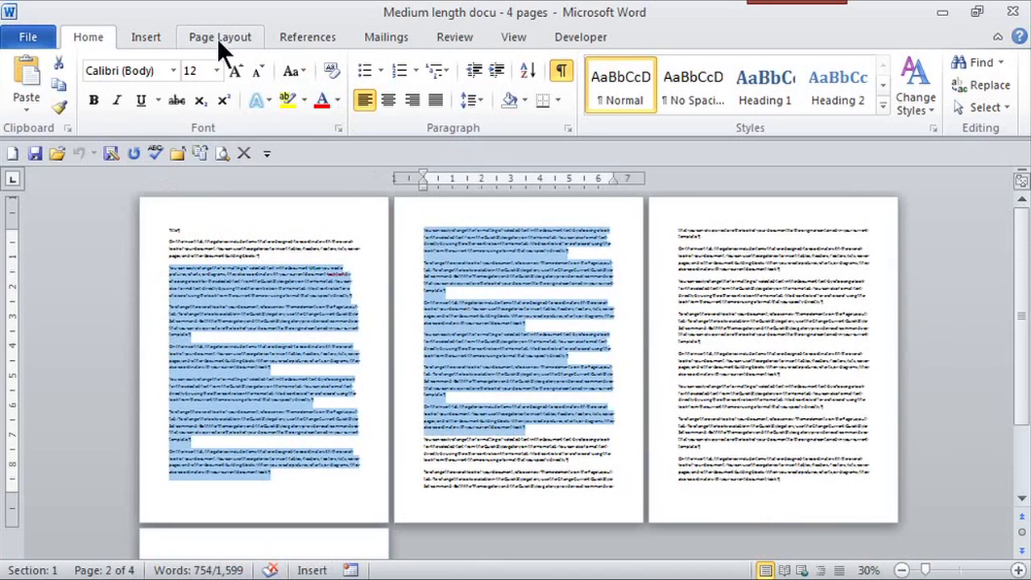
Apply Two columns to the selected passage from the Page Layout Columns menu.
left_click(220, 37)
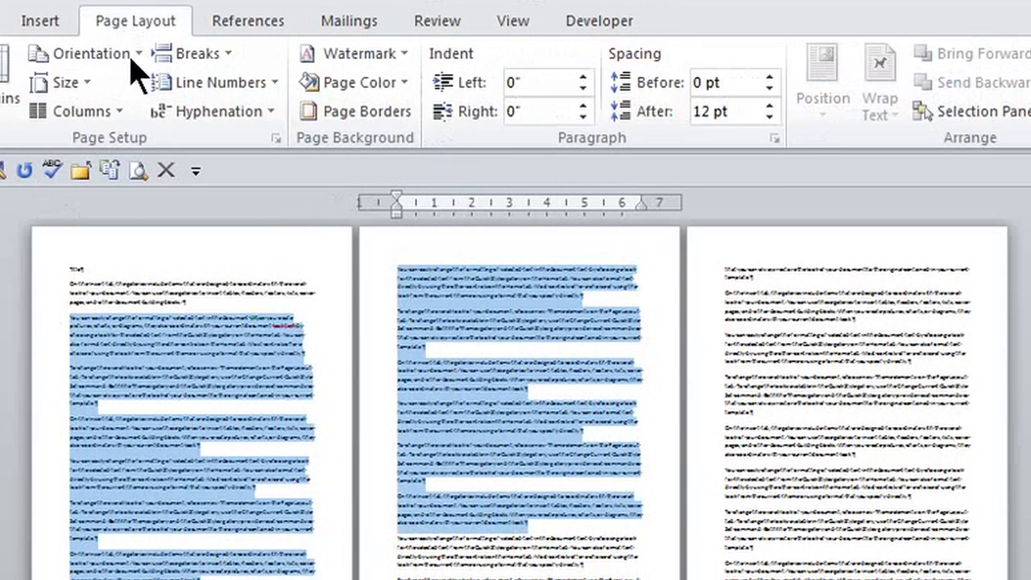
mouse_move(81, 111)
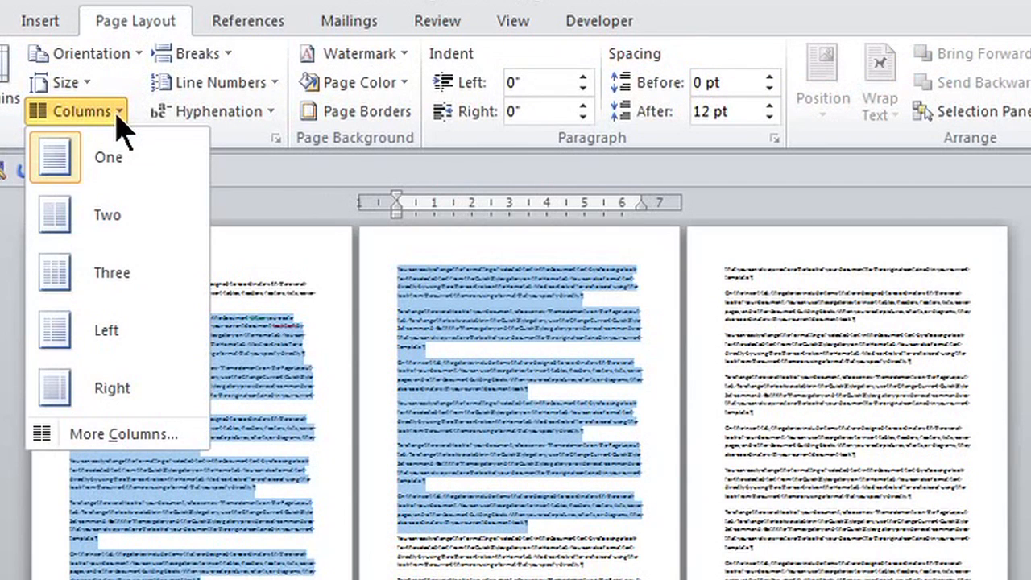
mouse_move(106, 331)
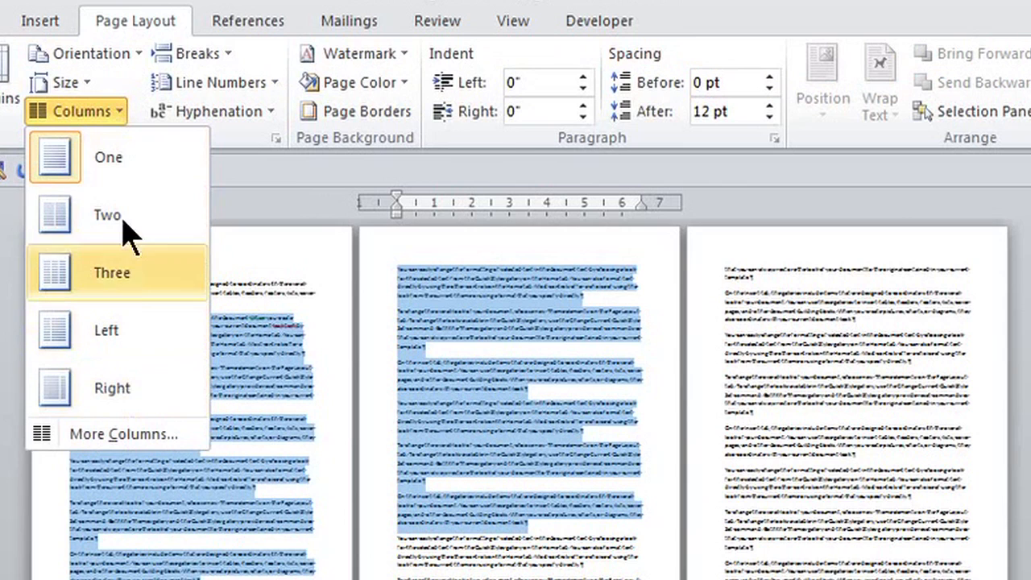
left_click(108, 215)
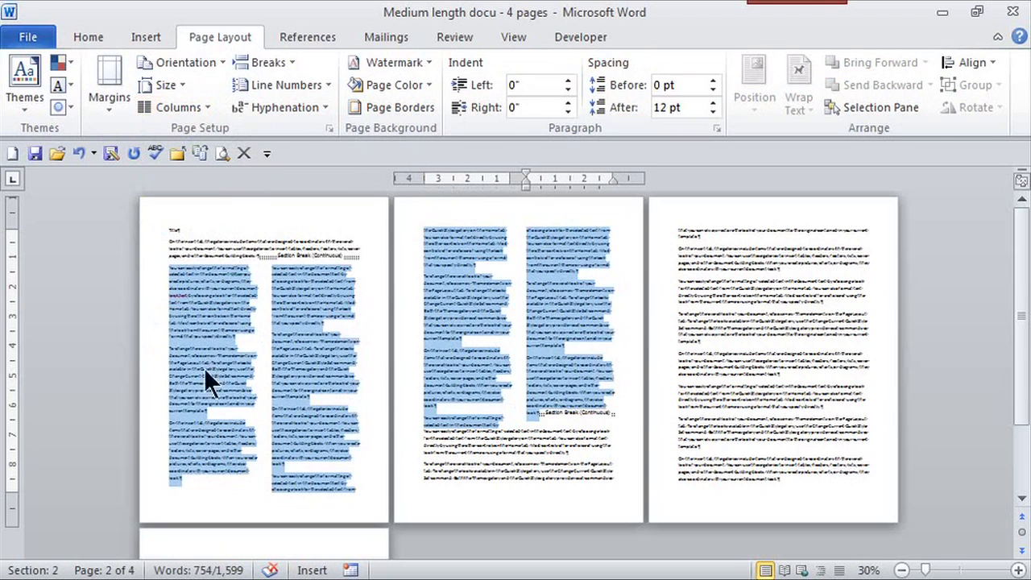
left_click(606, 479)
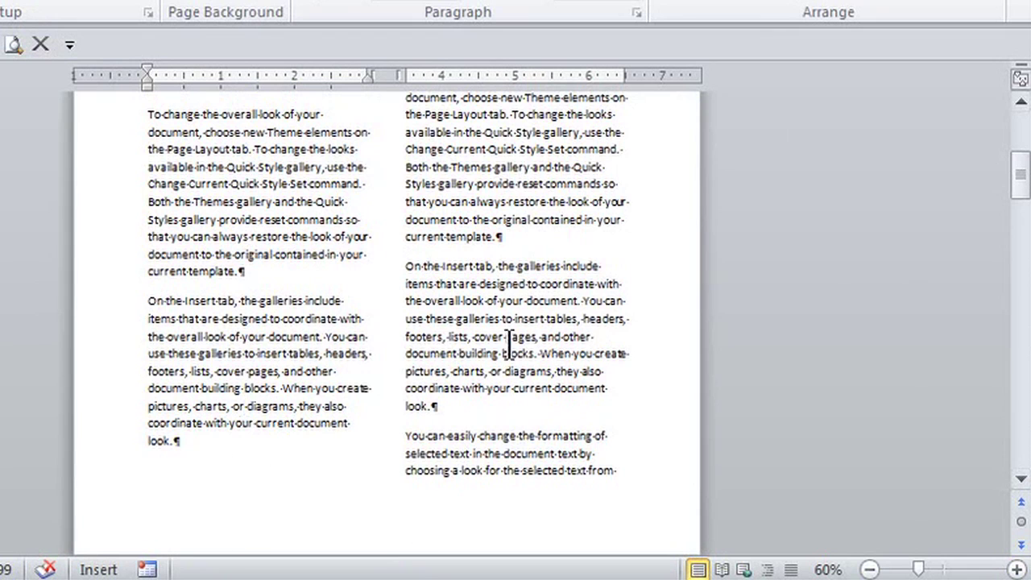
scroll("up", 3)
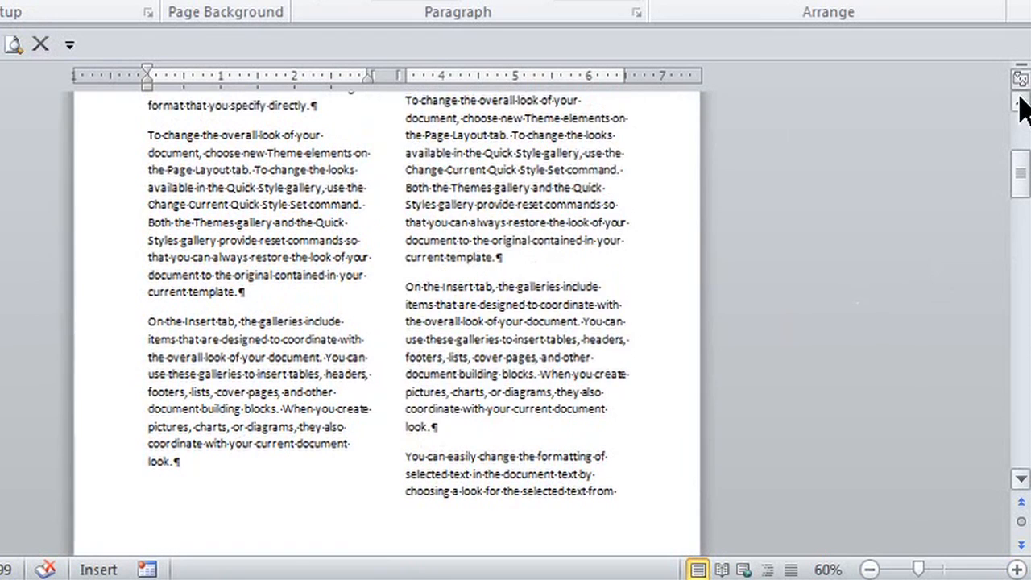
scroll("up", 3)
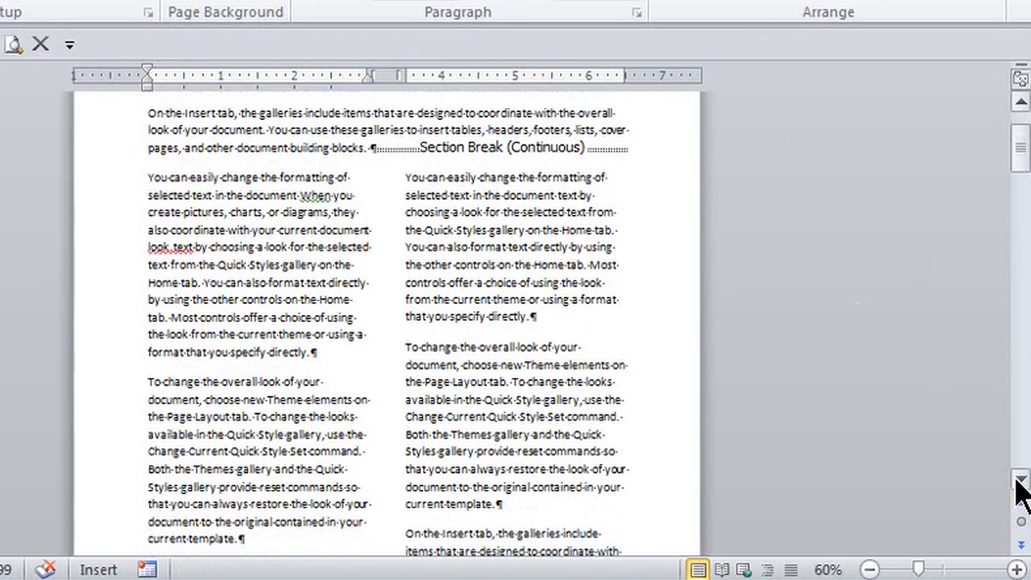
scroll("down", 3)
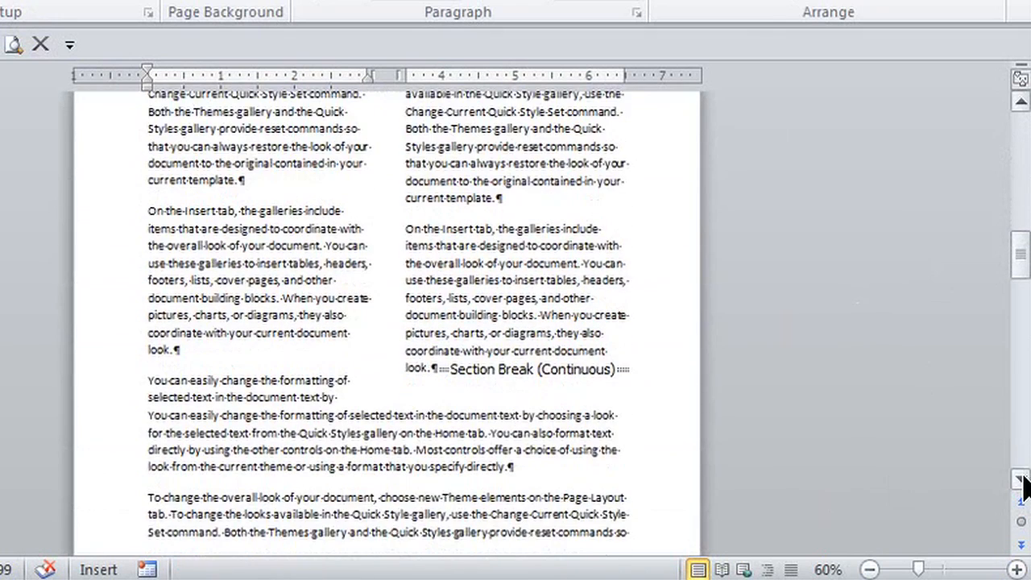
mouse_move(149, 80)
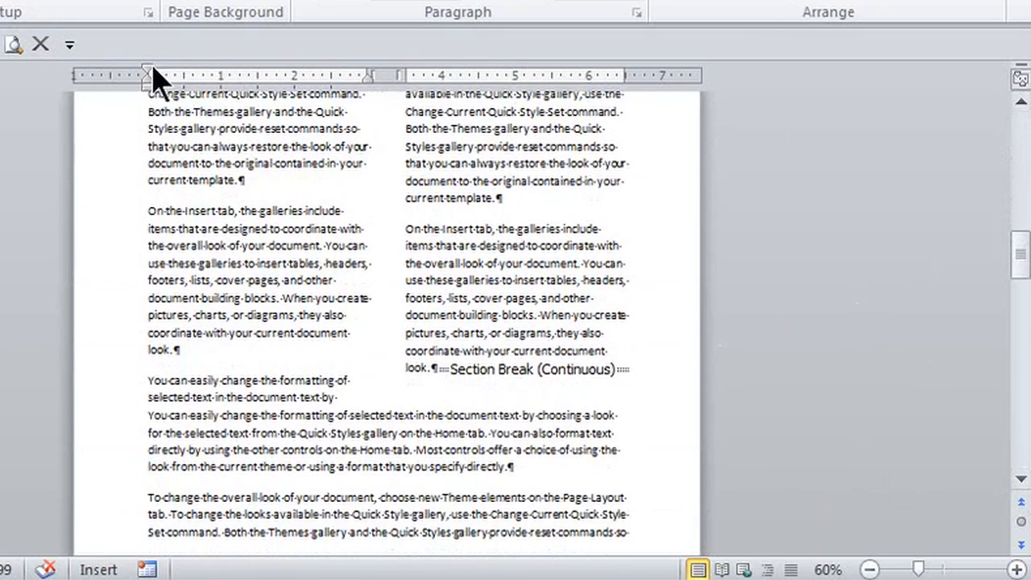